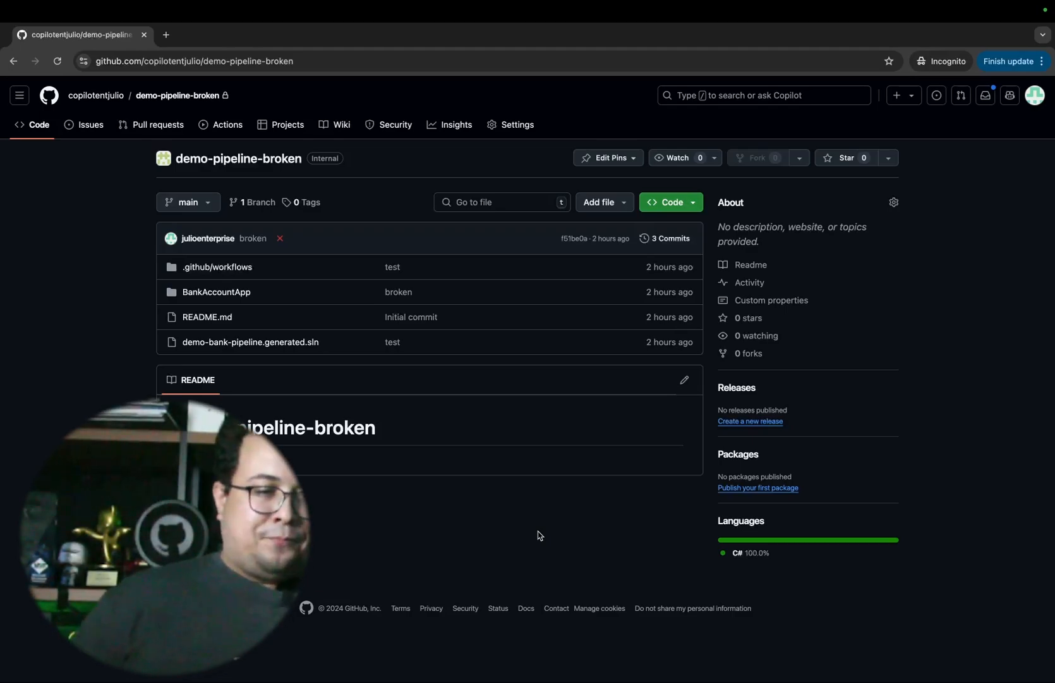
pyautogui.moveTo(669, 241)
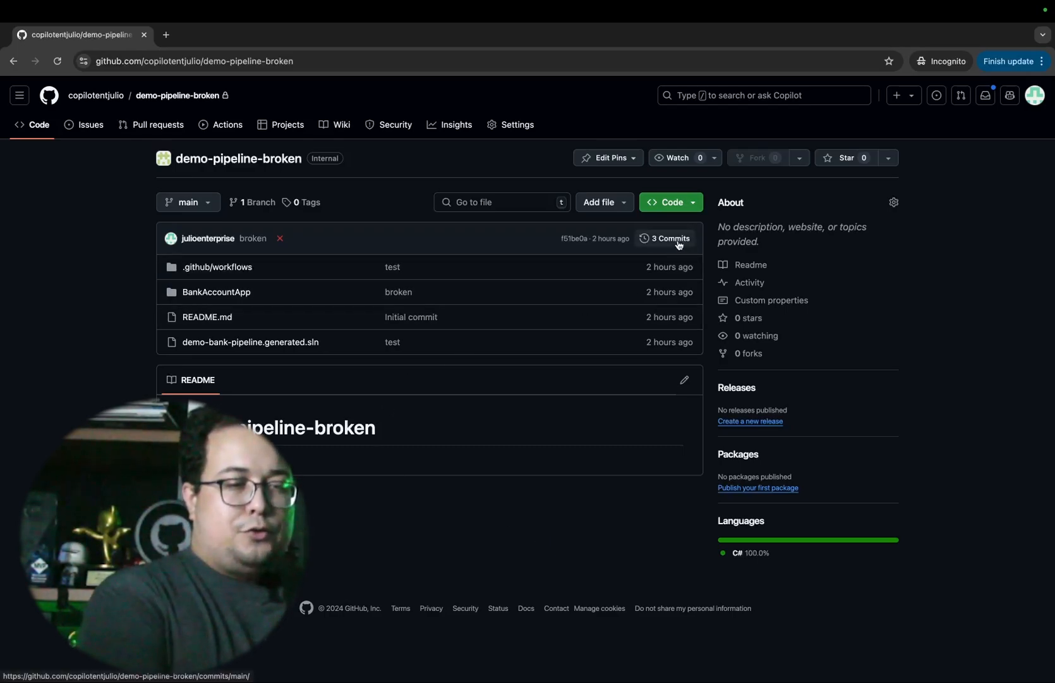
# Step: Open the '3 Commits' history page of the demo-pipeline-broken repository
pyautogui.click(666, 238)
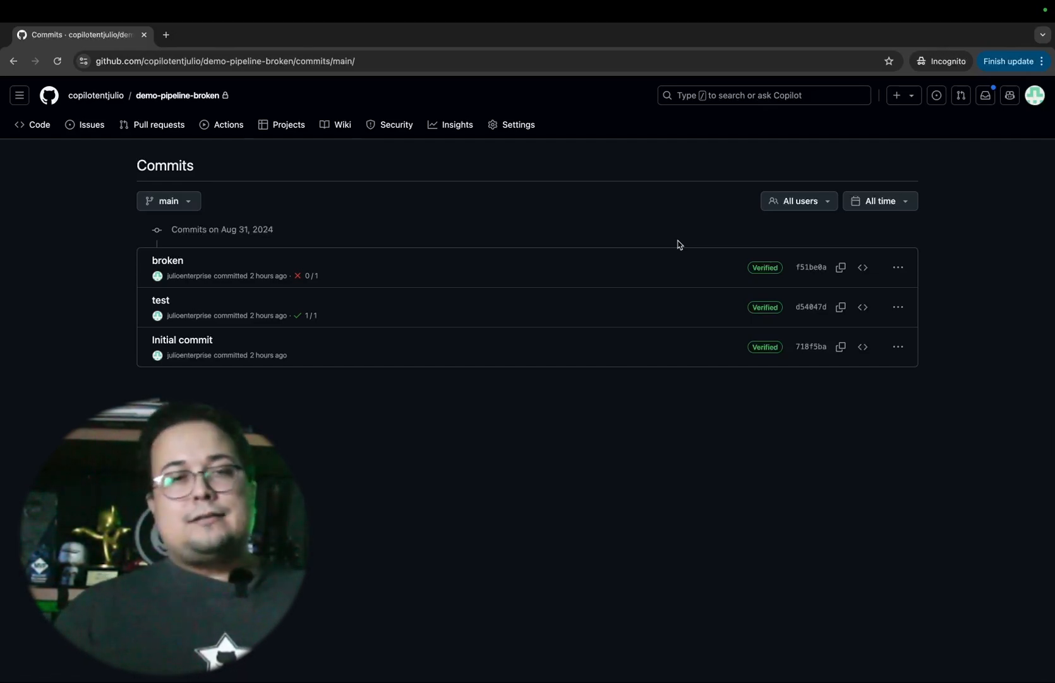
pyautogui.moveTo(1009, 95)
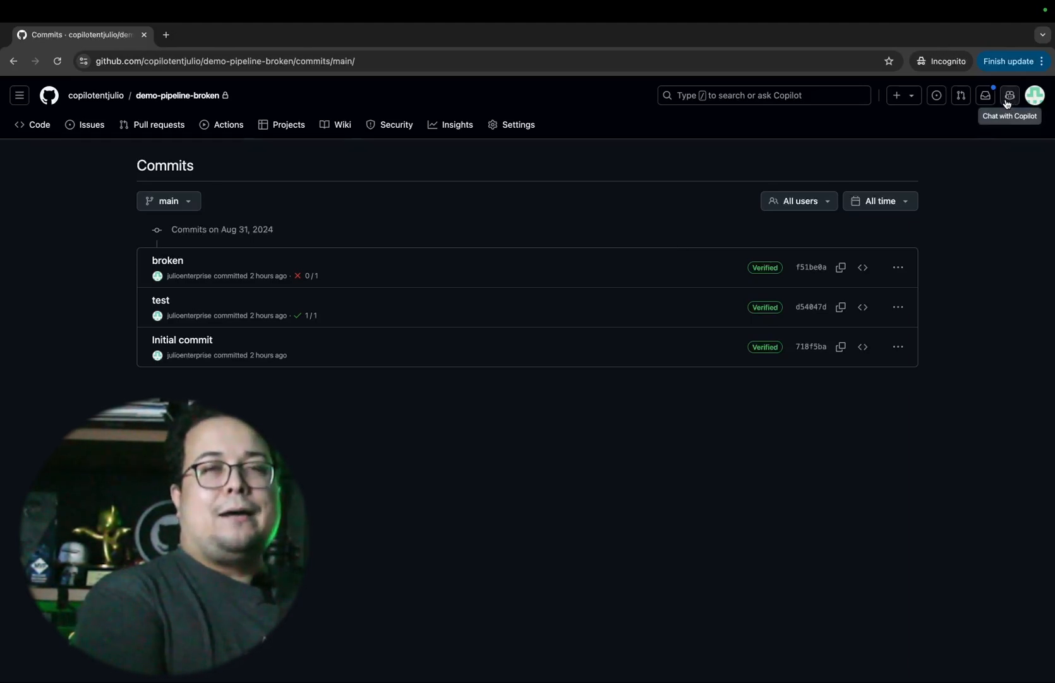
# Step: Ask Copilot Chat what the broken commit f51be0a changes
pyautogui.click(1010, 95)
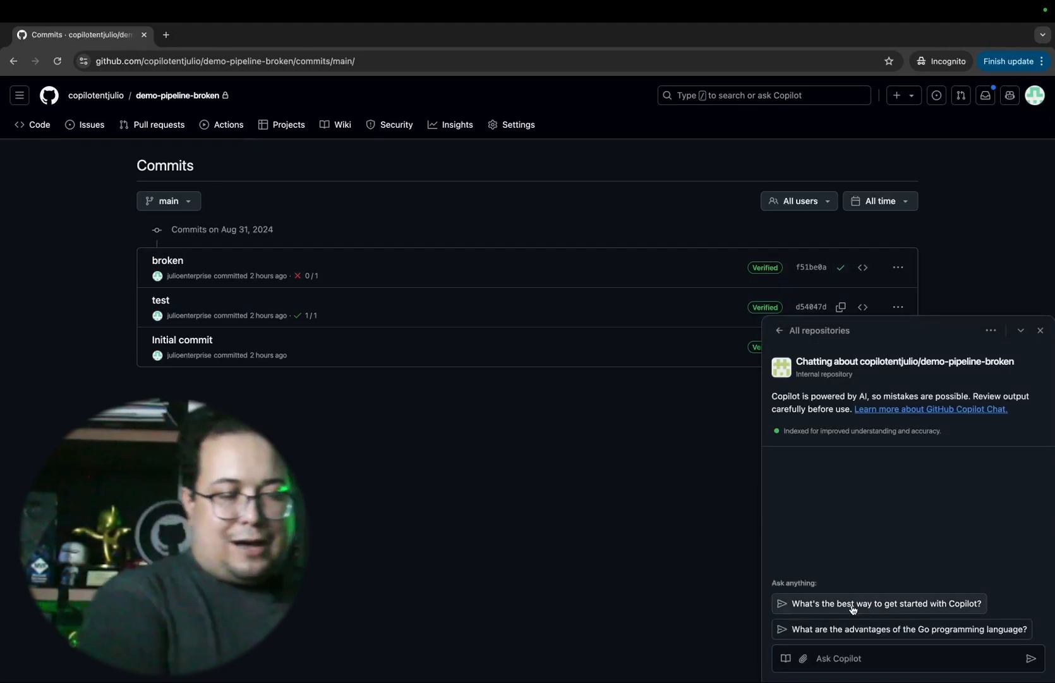
pyautogui.write('what my commit does')
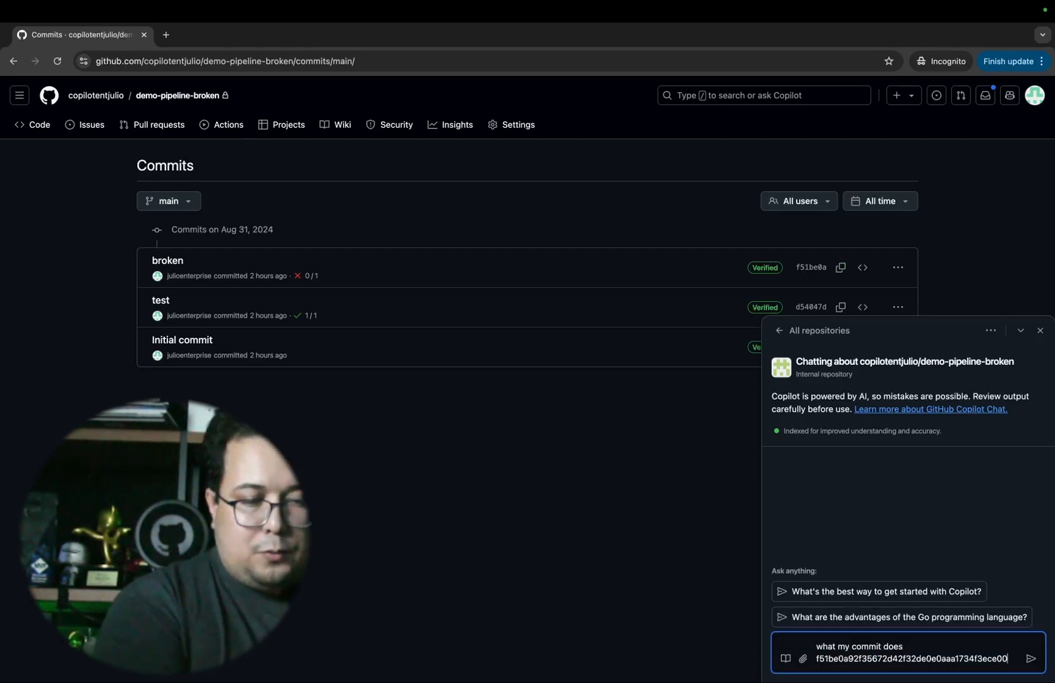
pyautogui.click(1031, 659)
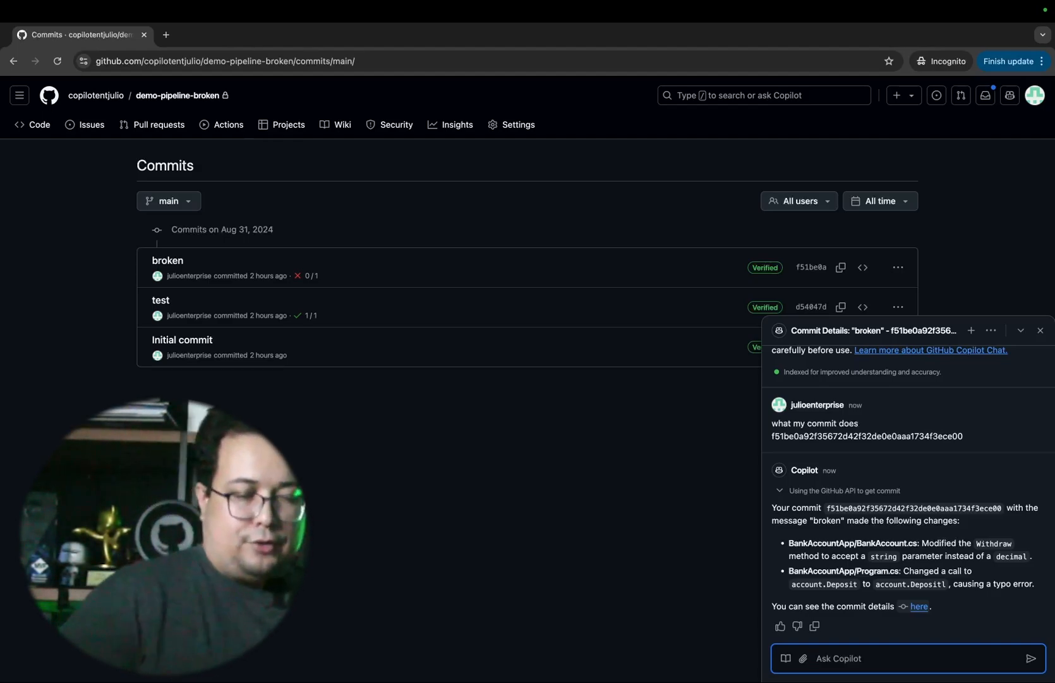
# Step: Ask Copilot to 'explain in more details' and scroll through its diff breakdown
pyautogui.write('explain in m')
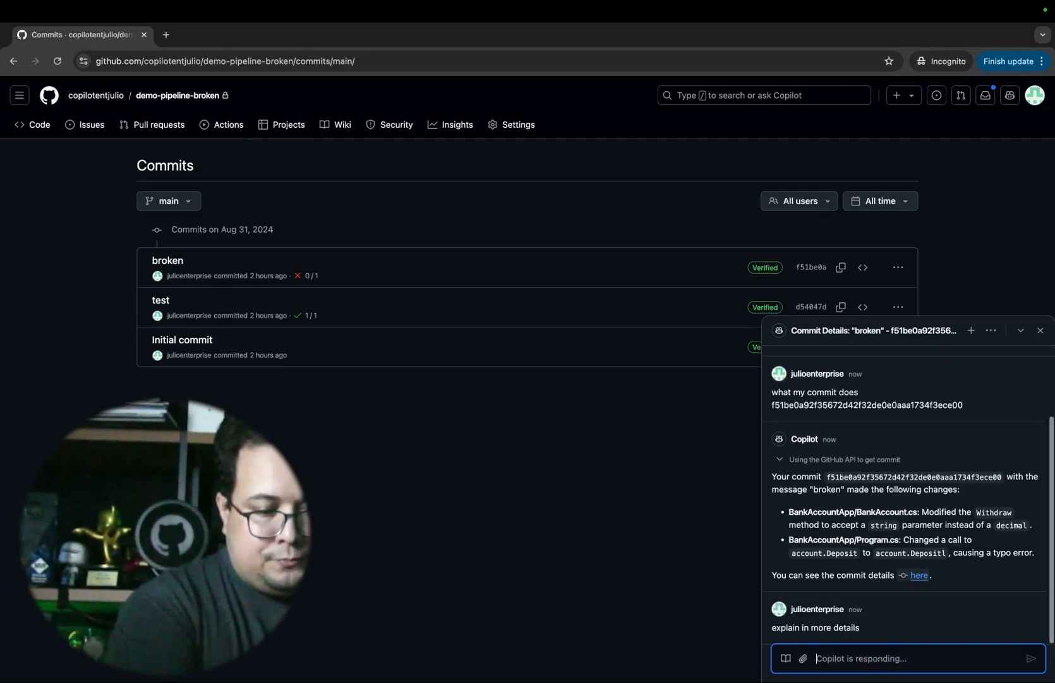
pyautogui.scroll(-3)
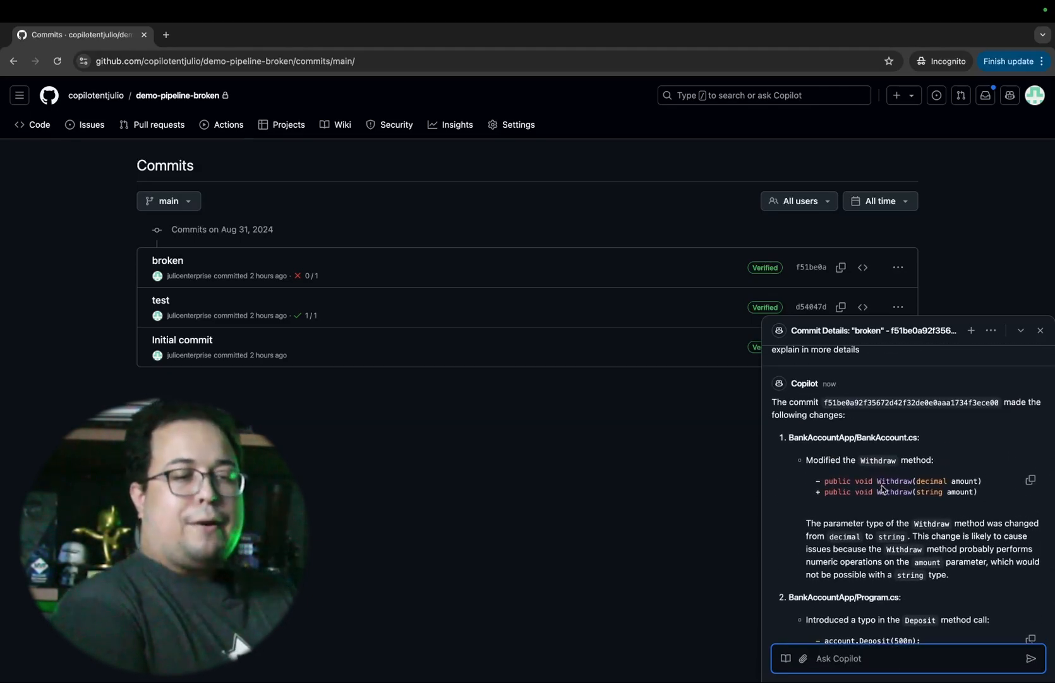
pyautogui.moveTo(891, 516)
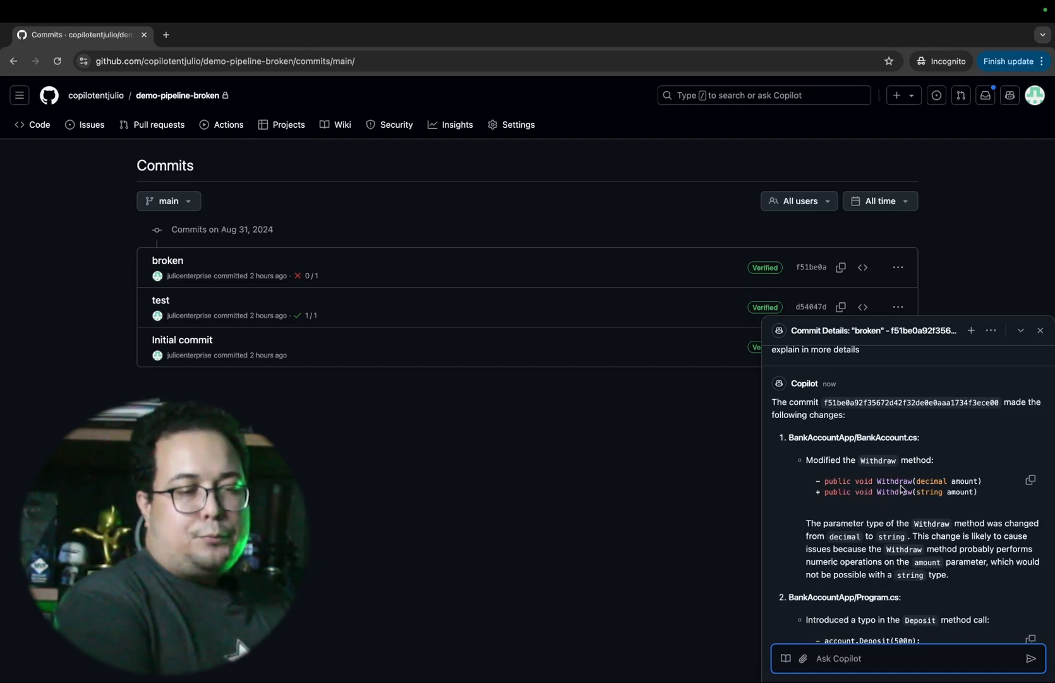
pyautogui.scroll(-3)
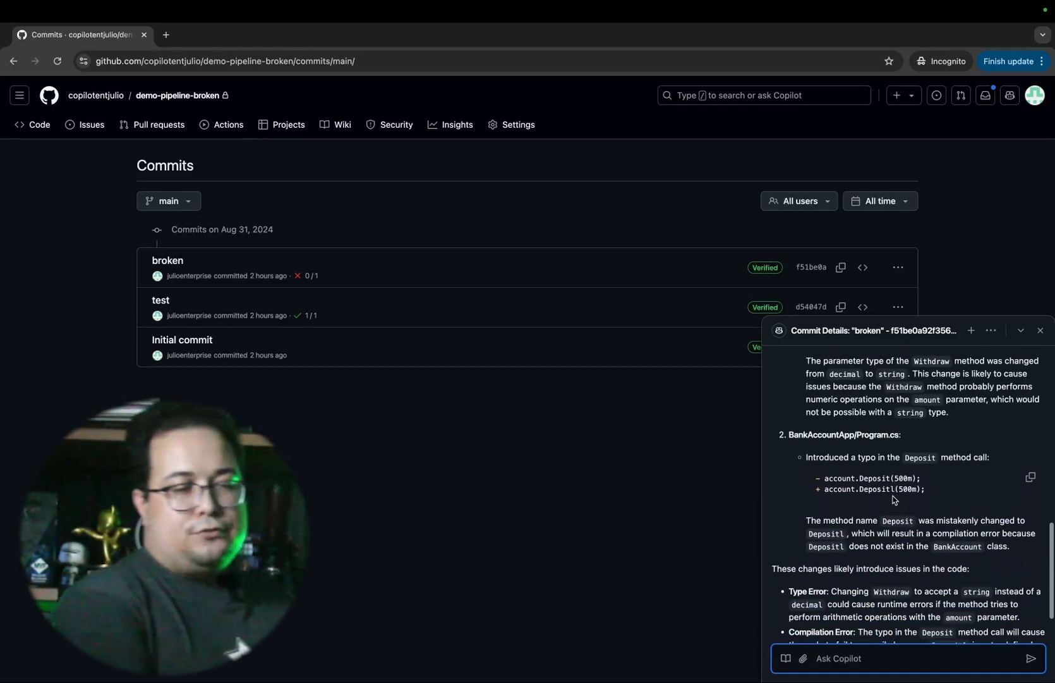
pyautogui.scroll(-3)
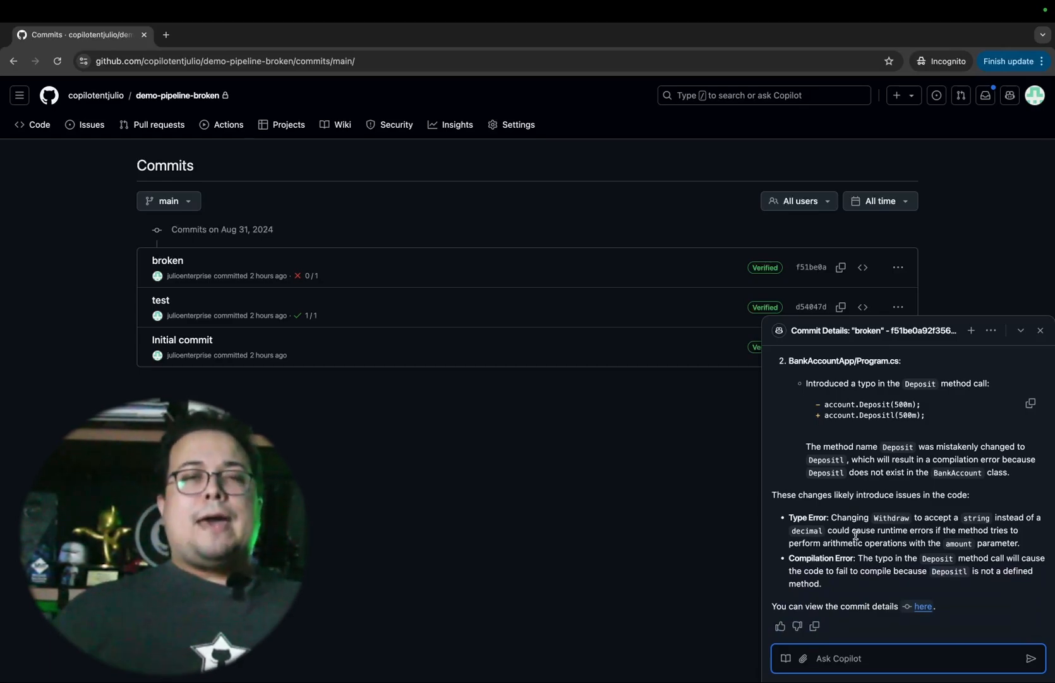
pyautogui.click(991, 330)
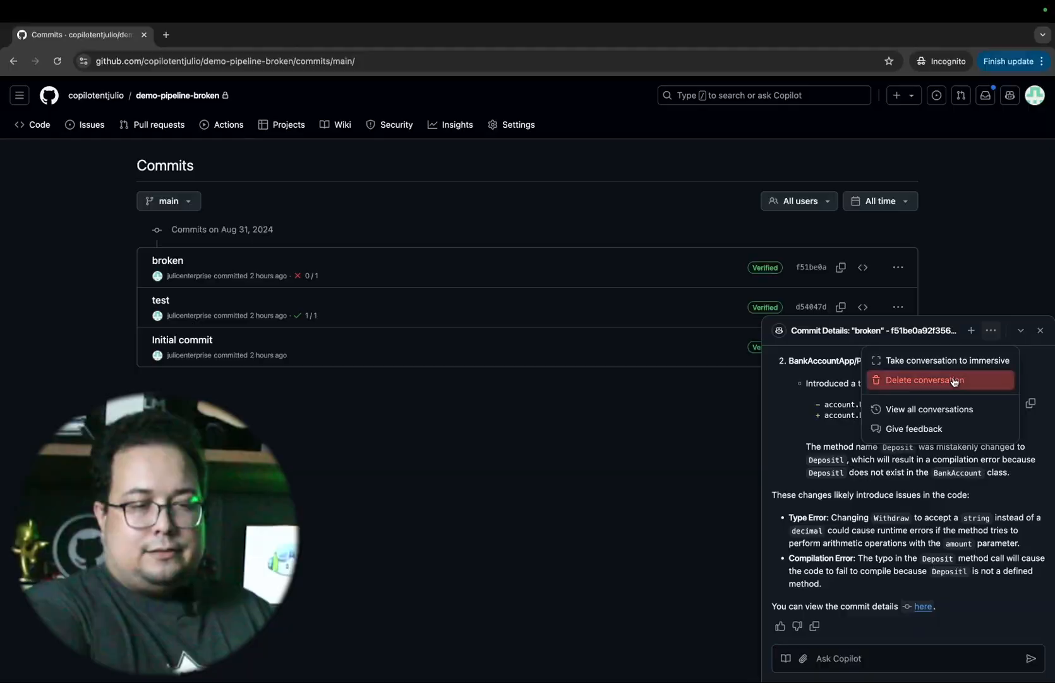
# Step: Delete the Copilot conversation and open BankAccountApp/BankAccount.cs from the repository
pyautogui.click(929, 380)
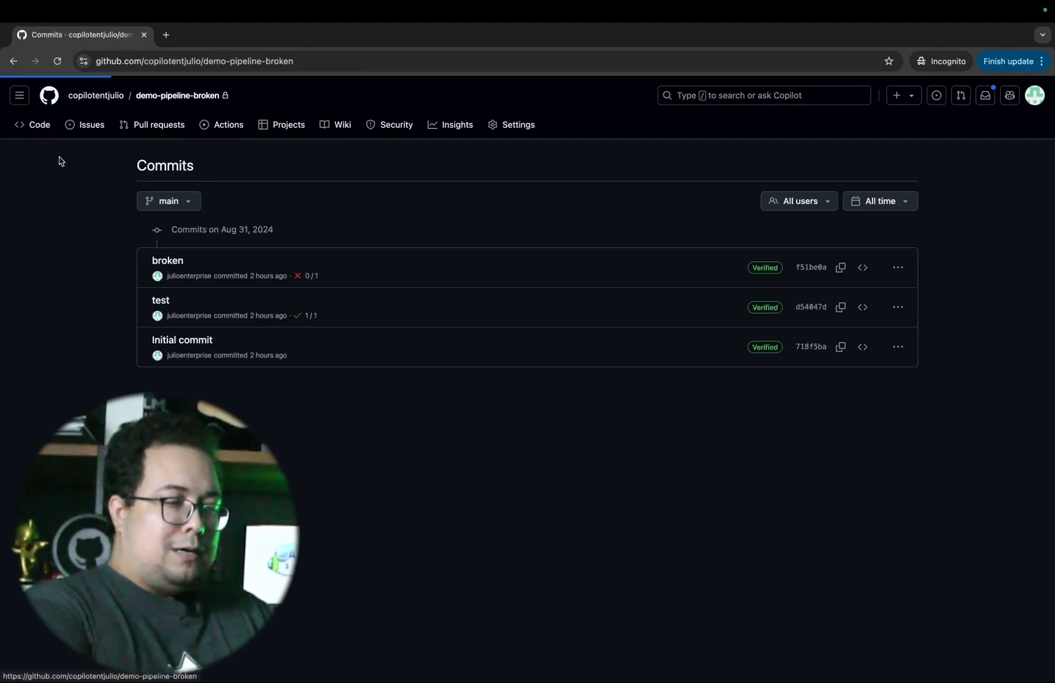
pyautogui.click(39, 124)
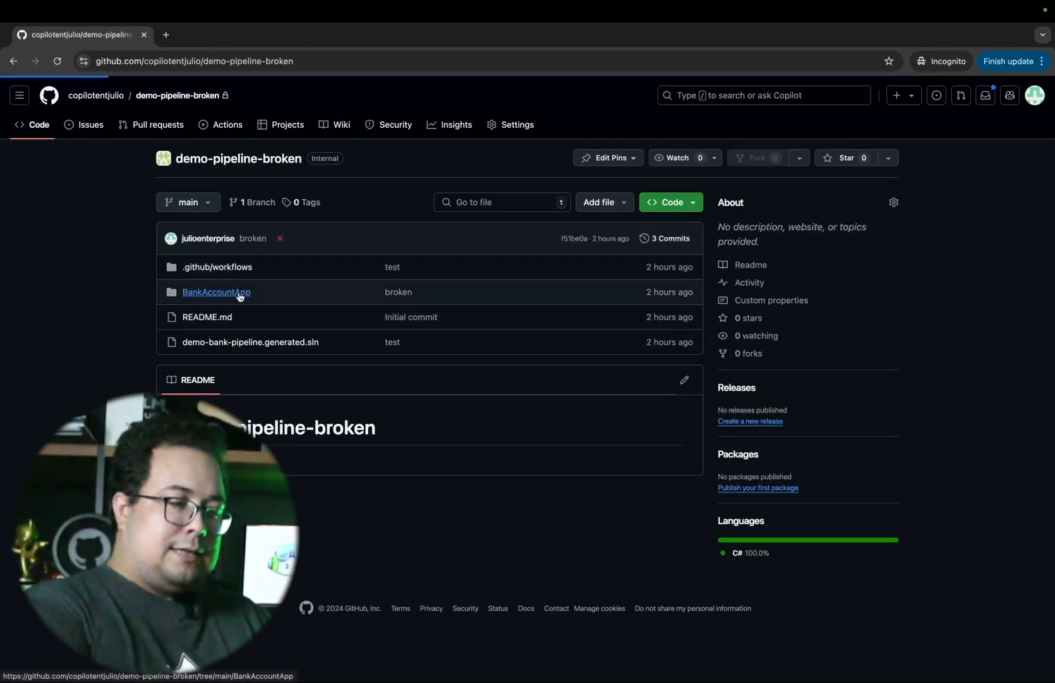
pyautogui.click(216, 292)
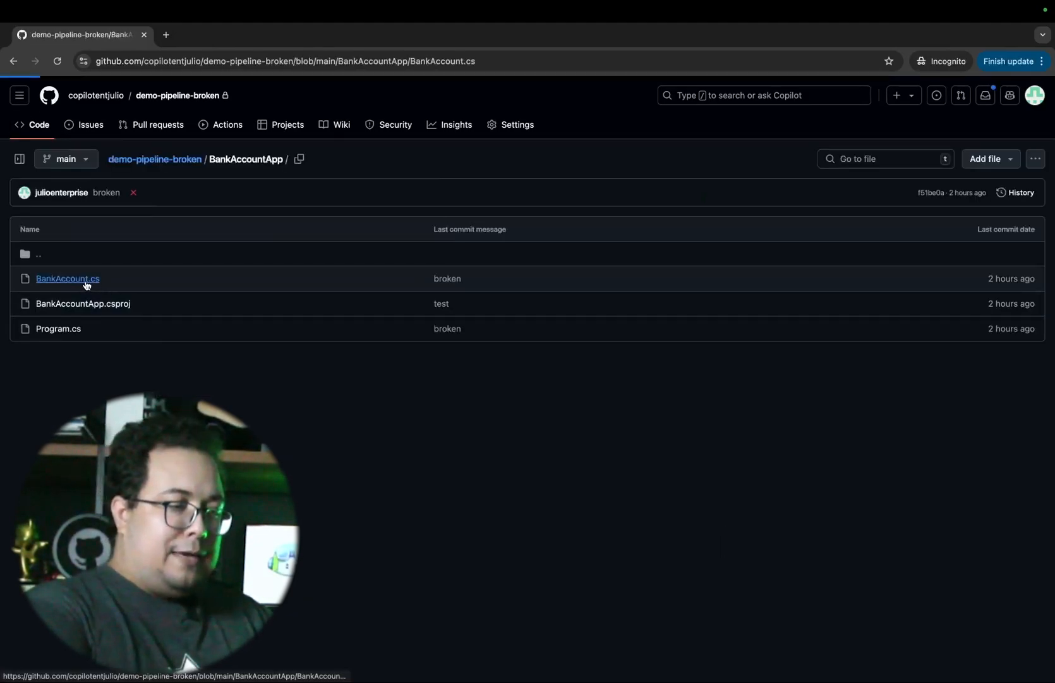
pyautogui.click(67, 278)
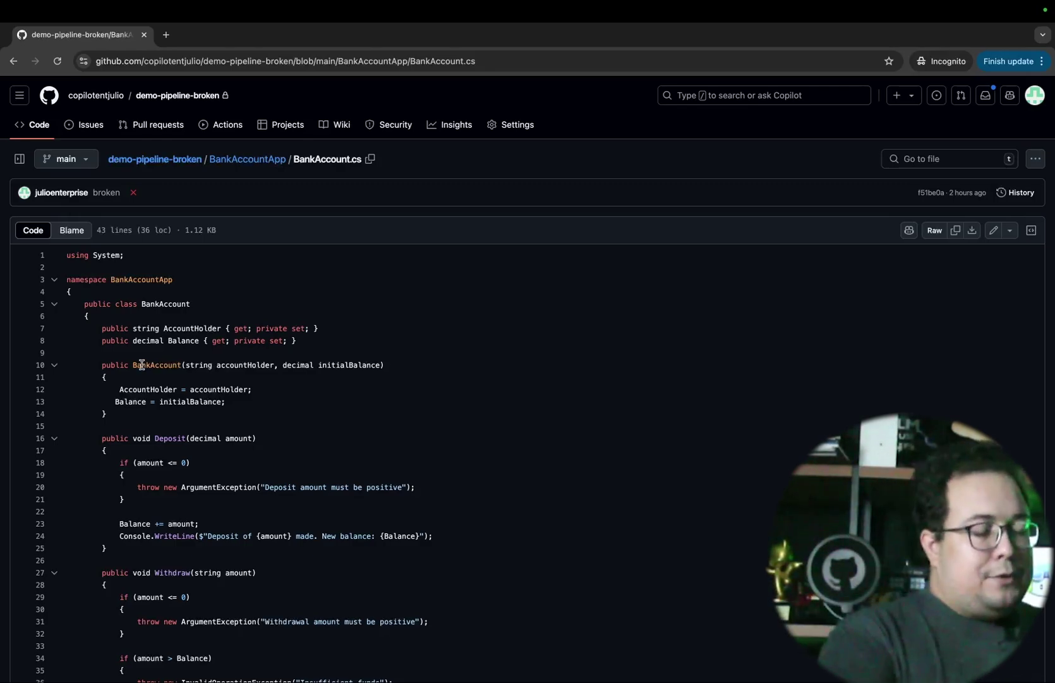
# Step: Mark lines 16 through 25 of BankAccount.cs, spanning Deposit's signature to its closing brace
pyautogui.scroll(-3)
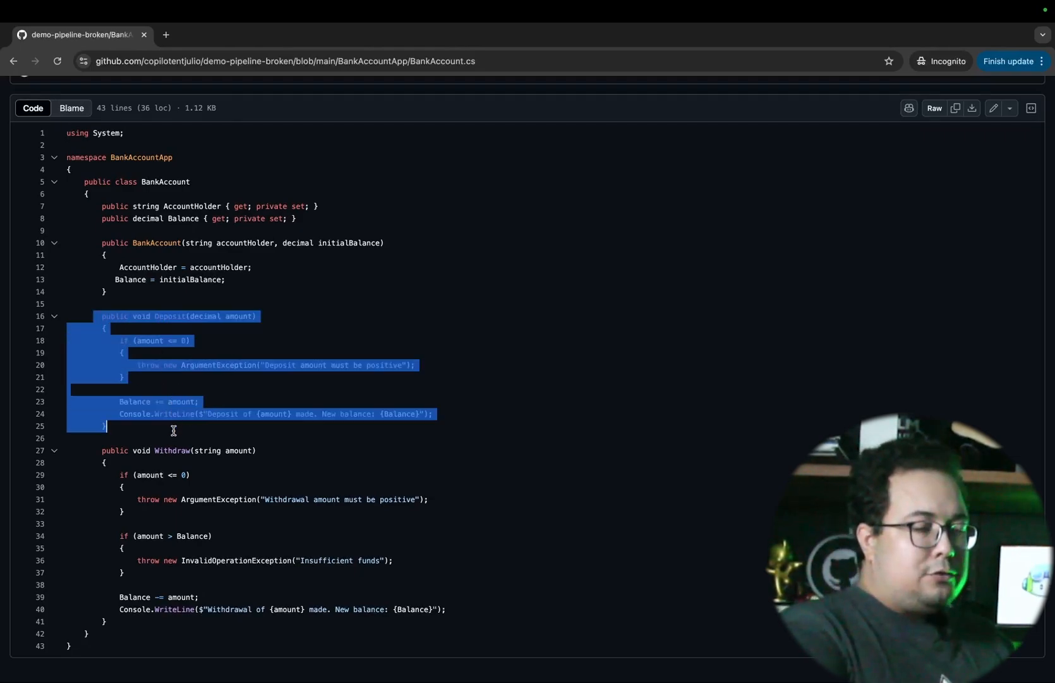
pyautogui.click(174, 431)
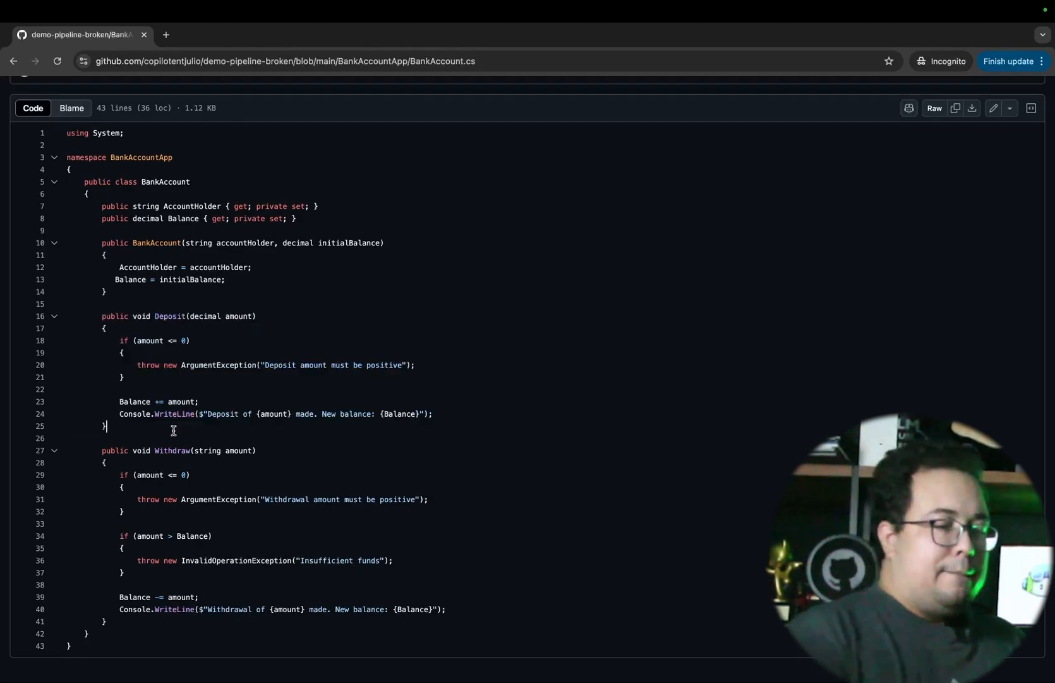
pyautogui.moveTo(38, 326)
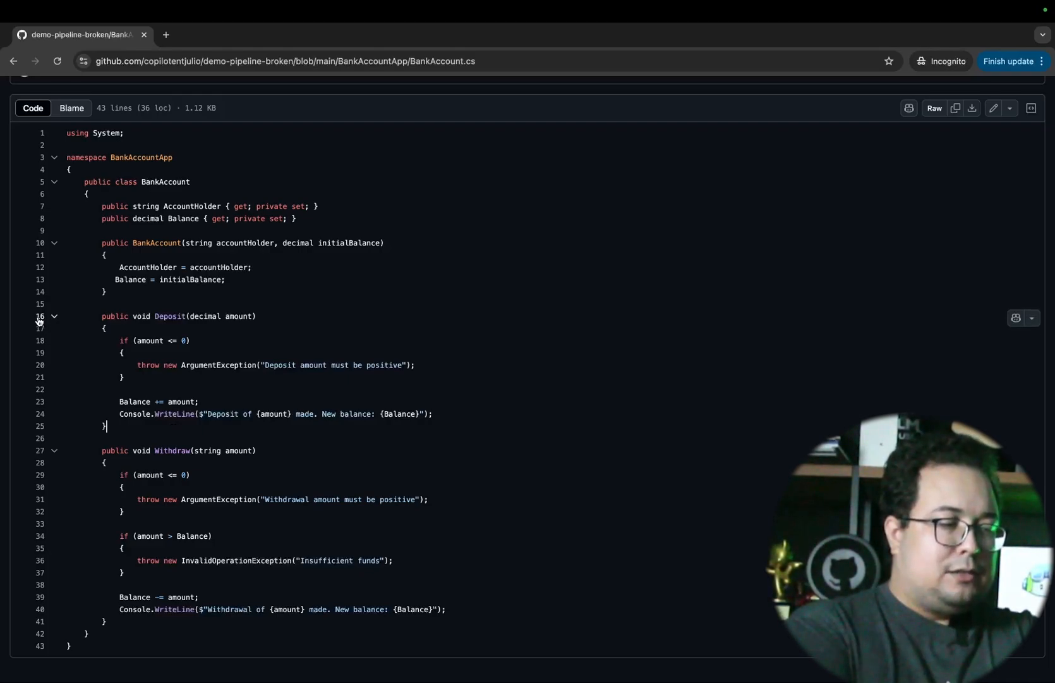
pyautogui.click(41, 317)
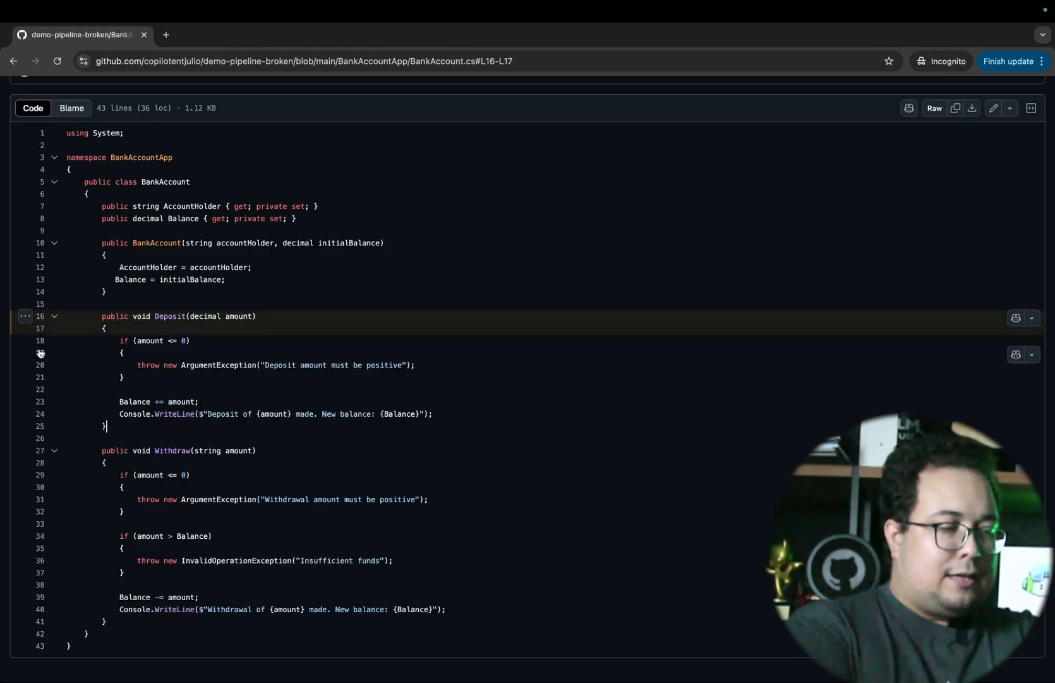
pyautogui.click(40, 401)
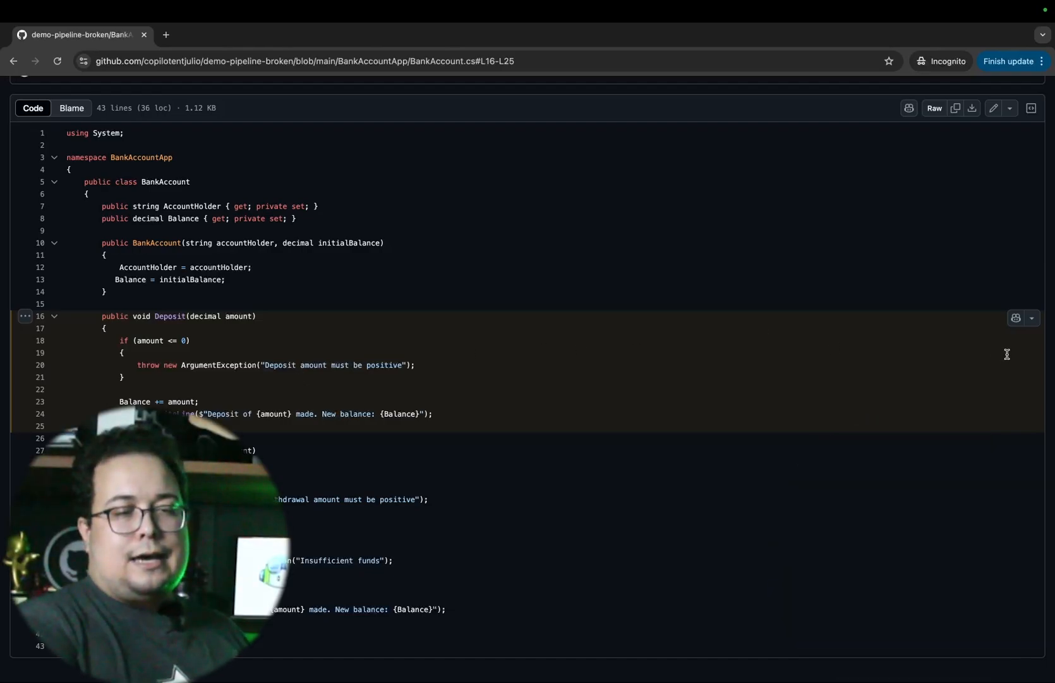
pyautogui.moveTo(1017, 318)
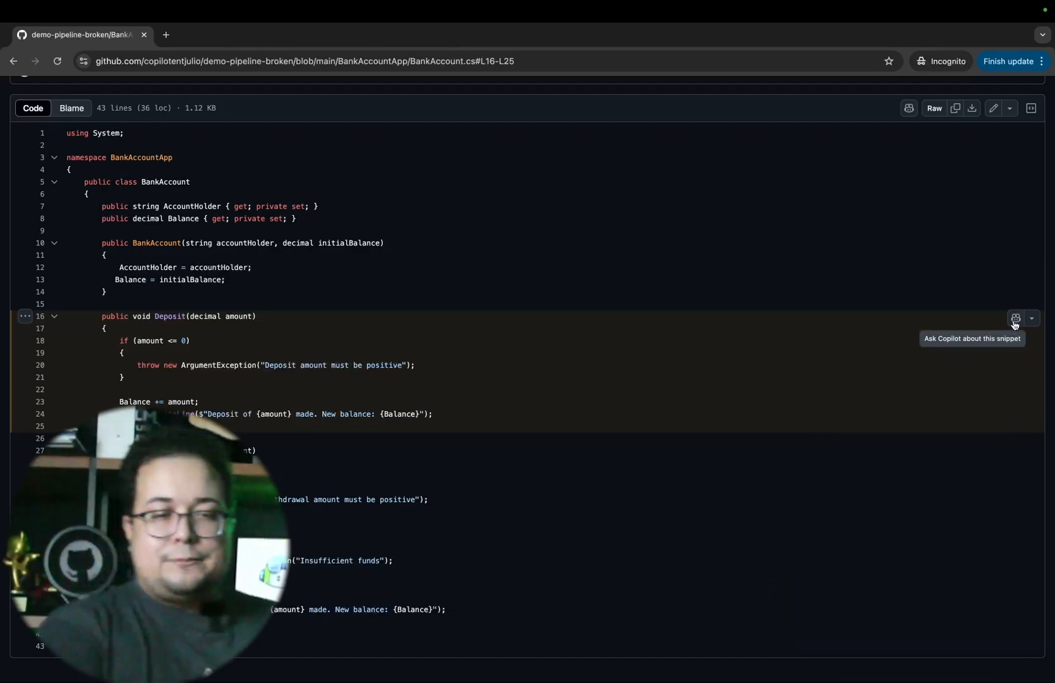
# Step: Ask Copilot to explain the marked Deposit snippet and scroll through its answer
pyautogui.click(1016, 318)
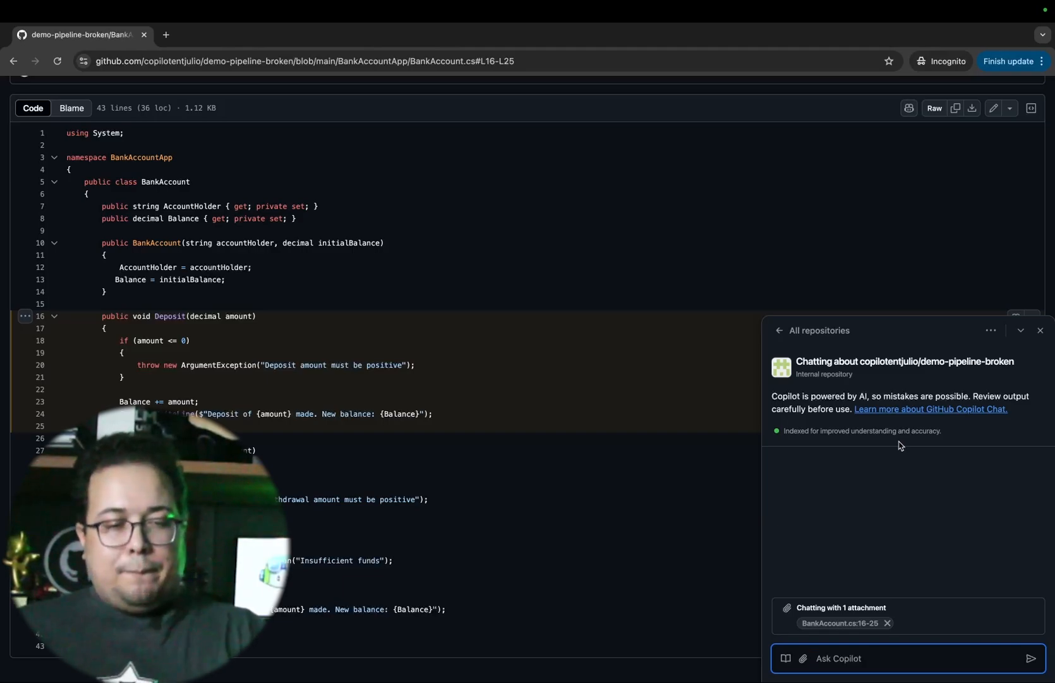
pyautogui.moveTo(779, 620)
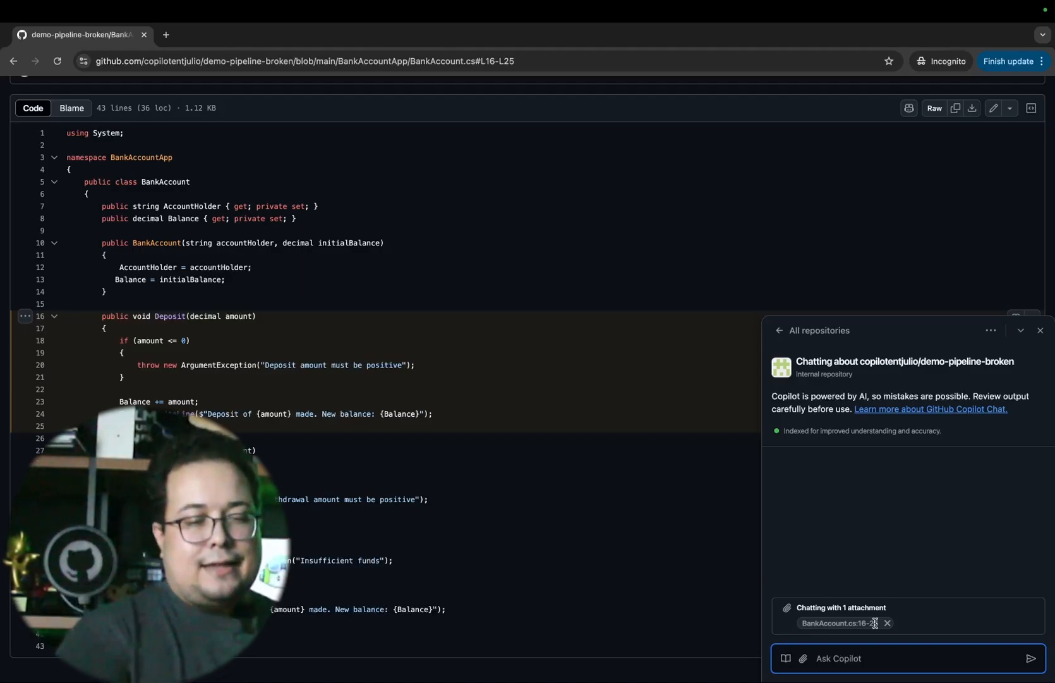
pyautogui.write('ex')
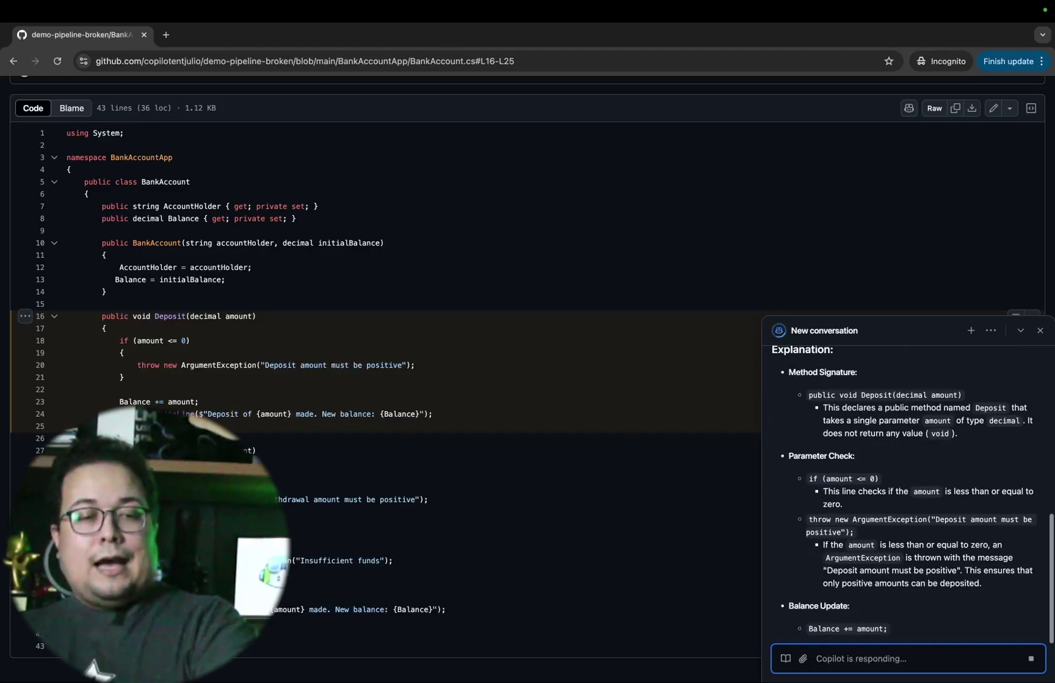
pyautogui.scroll(-3)
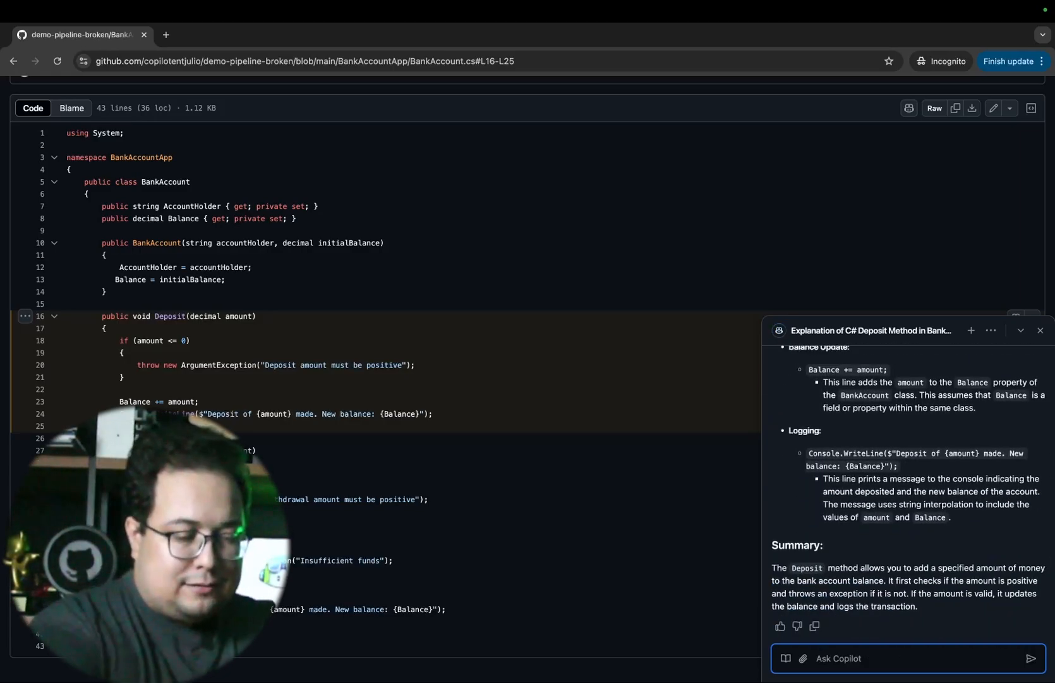
# Step: Ask Copilot to 'make this better' and review the improved Deposit code
pyautogui.write('make this')
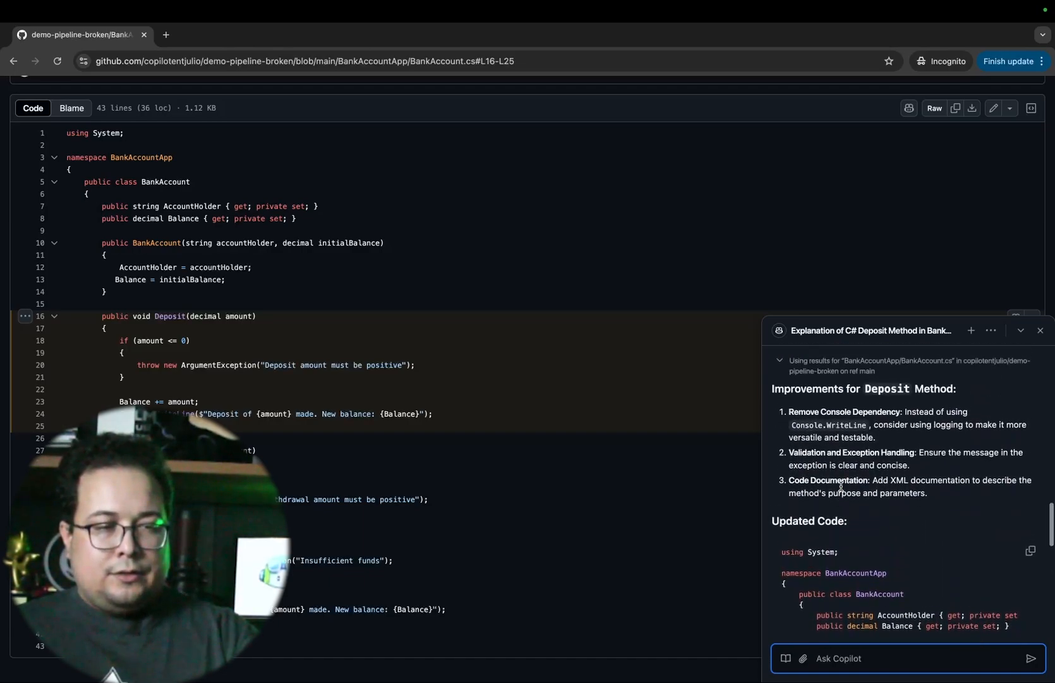
pyautogui.scroll(-3)
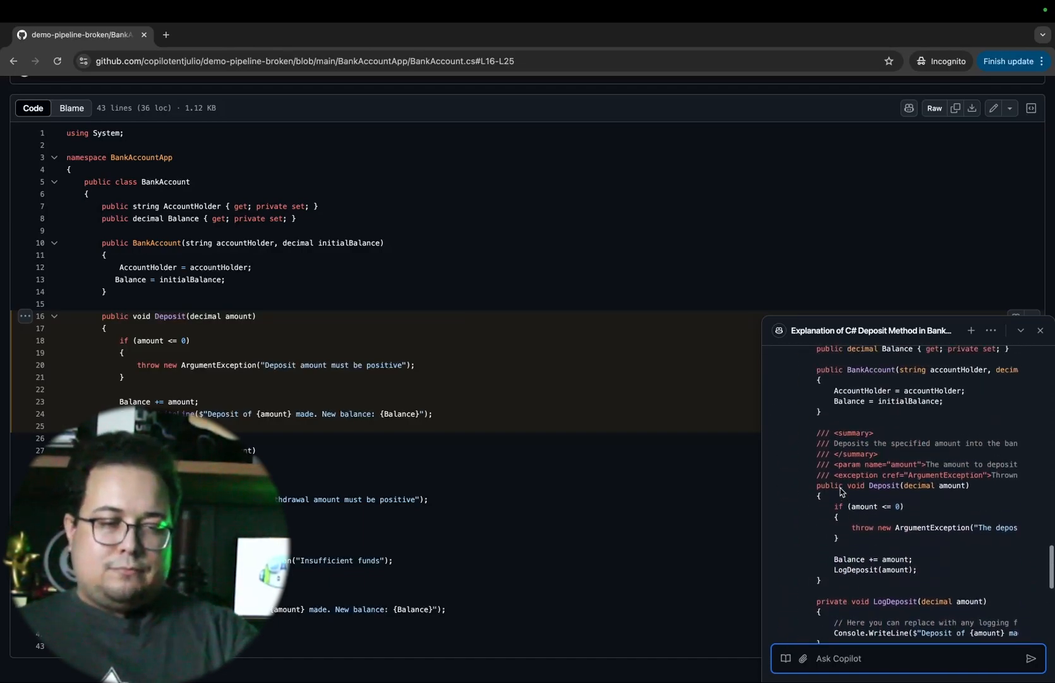
pyautogui.scroll(3)
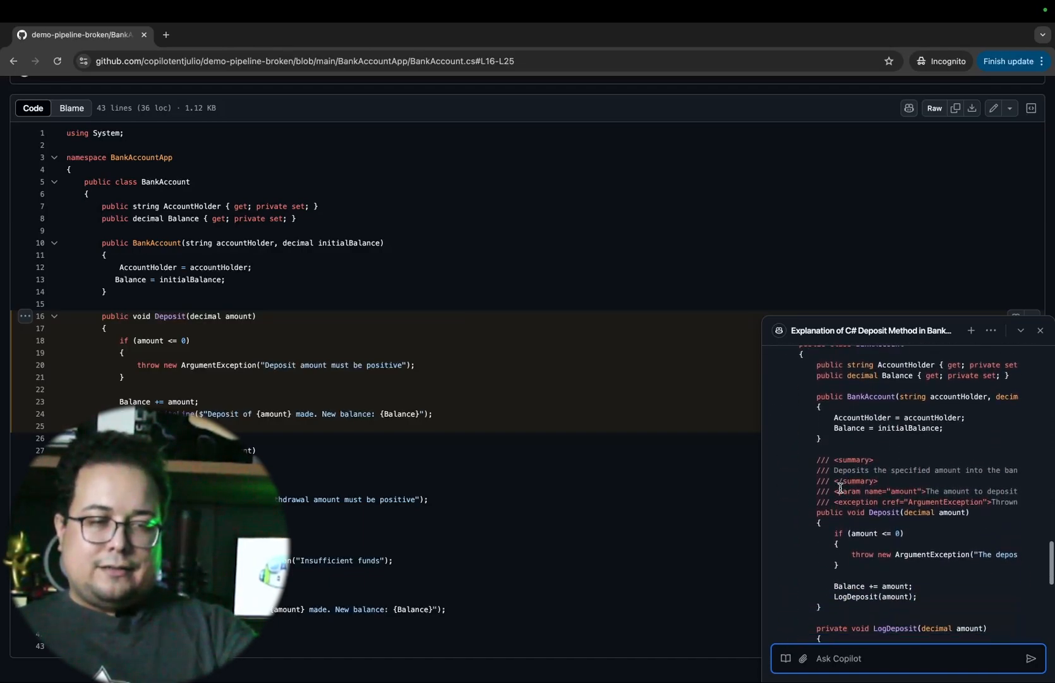
pyautogui.scroll(-3)
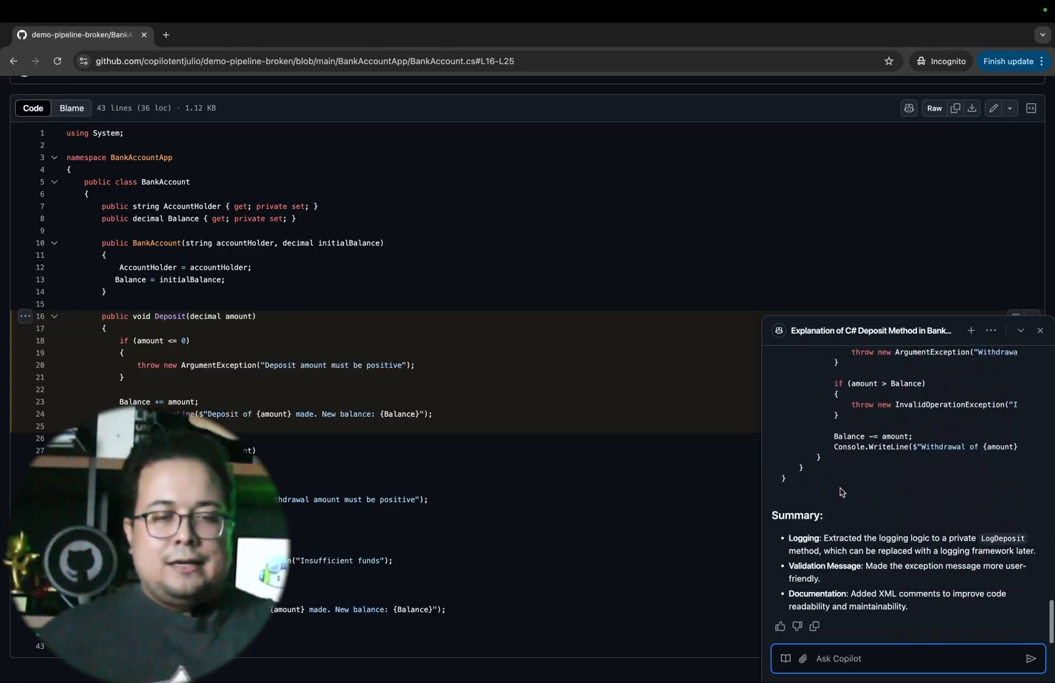